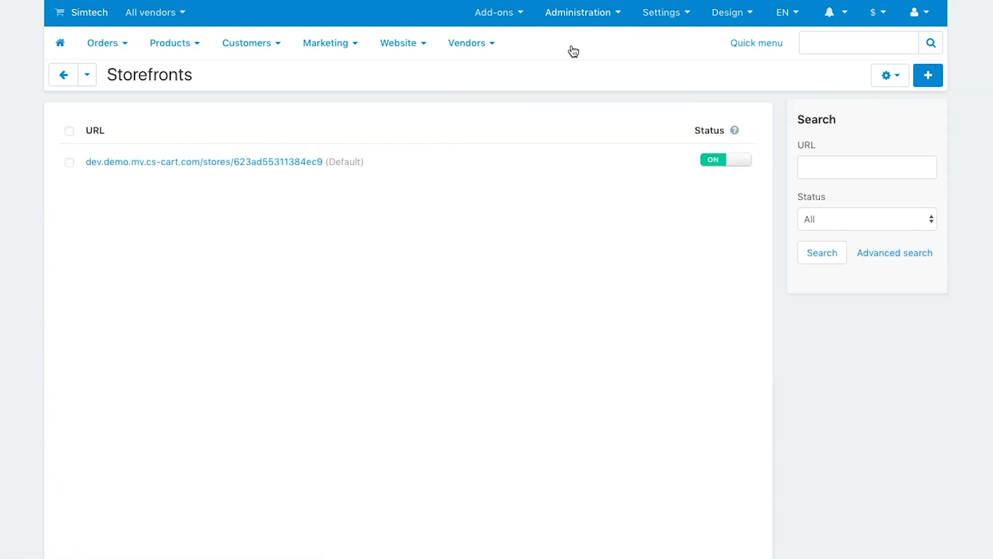
left_click(928, 75)
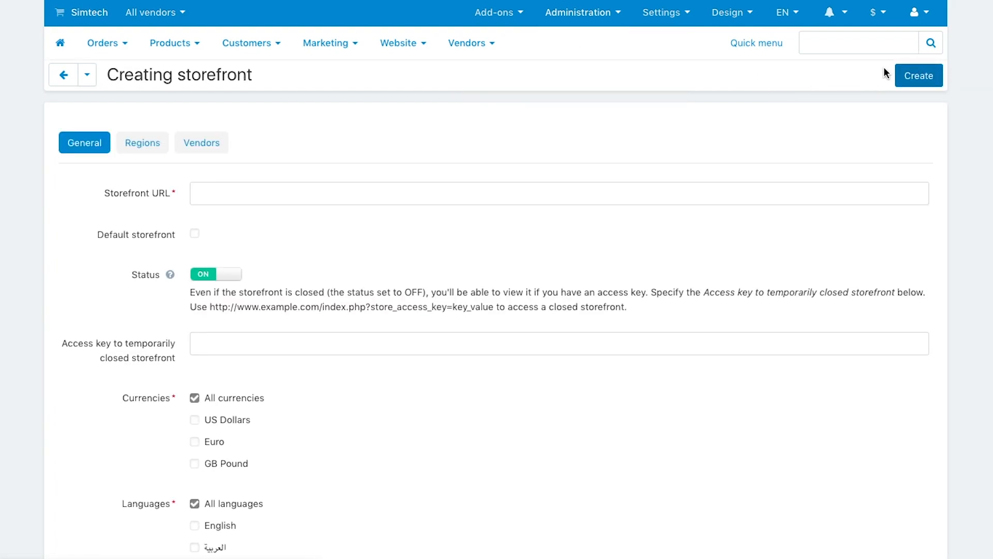
type("www.marketplace.gr")
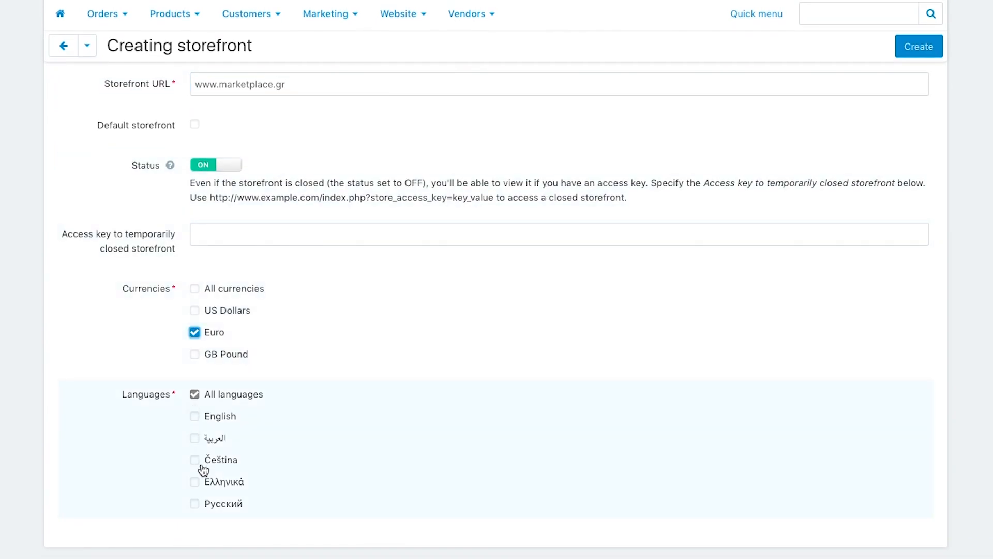
scroll("up", 3)
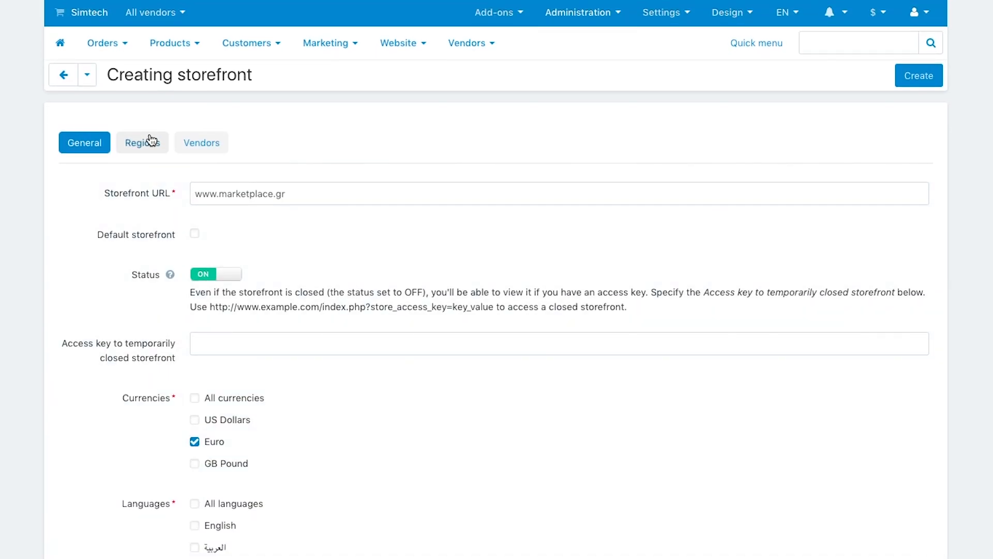
Under Regions assign Greece as the country and enable redirecting visitors by IP country
left_click(142, 142)
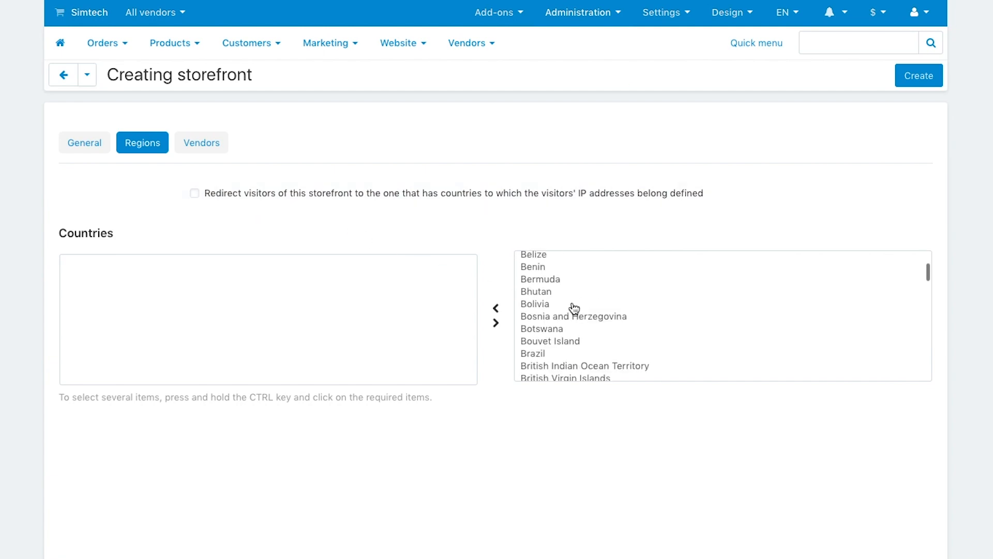
scroll("down", 3)
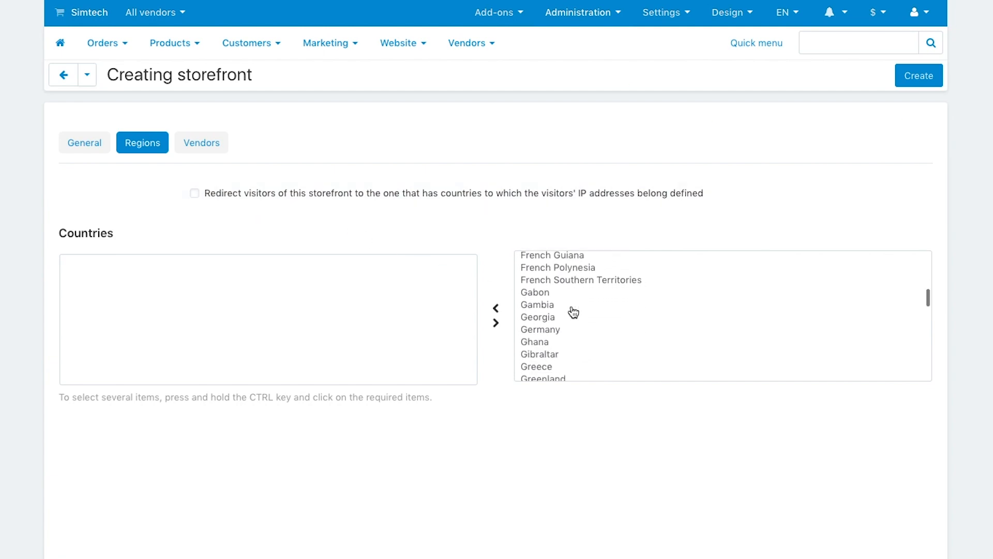
scroll("down", 3)
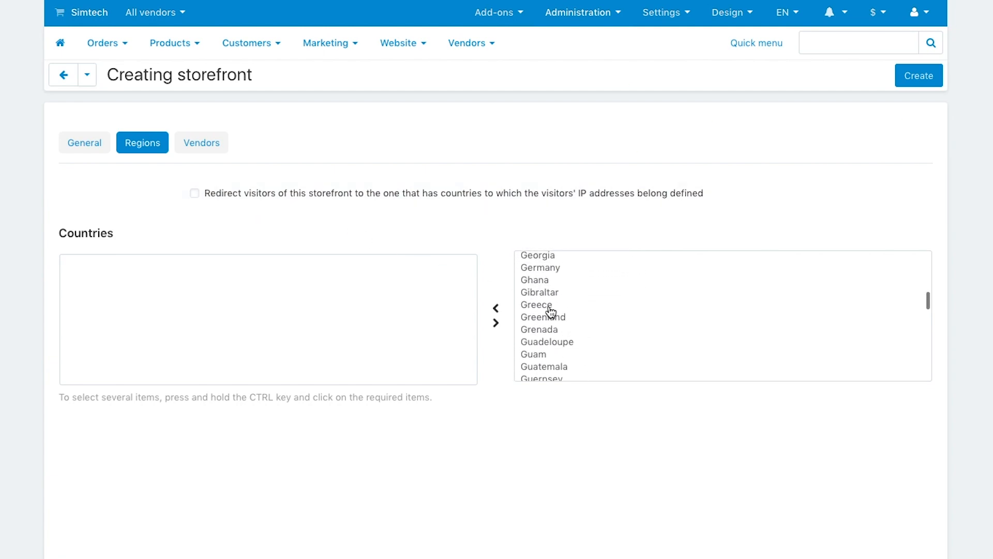
left_click(495, 308)
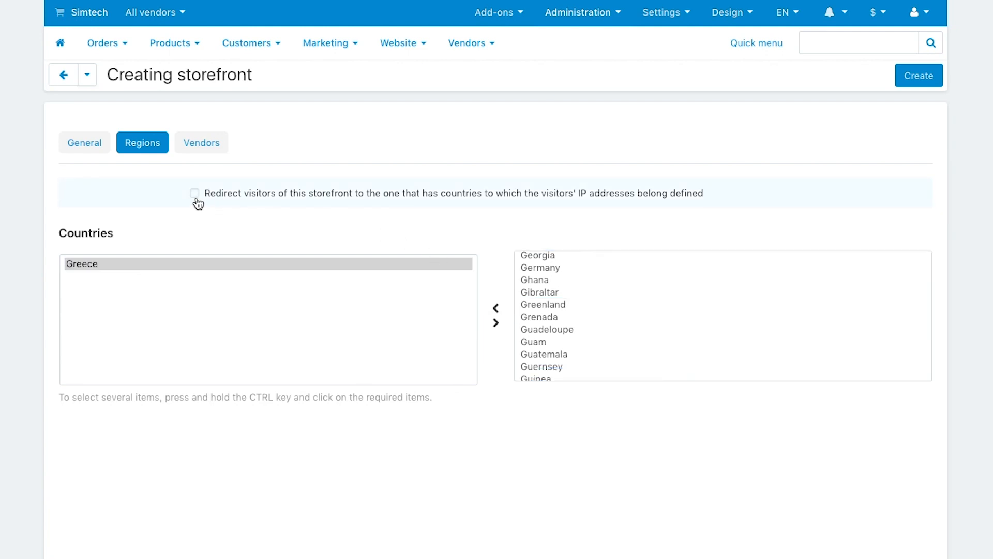
left_click(194, 194)
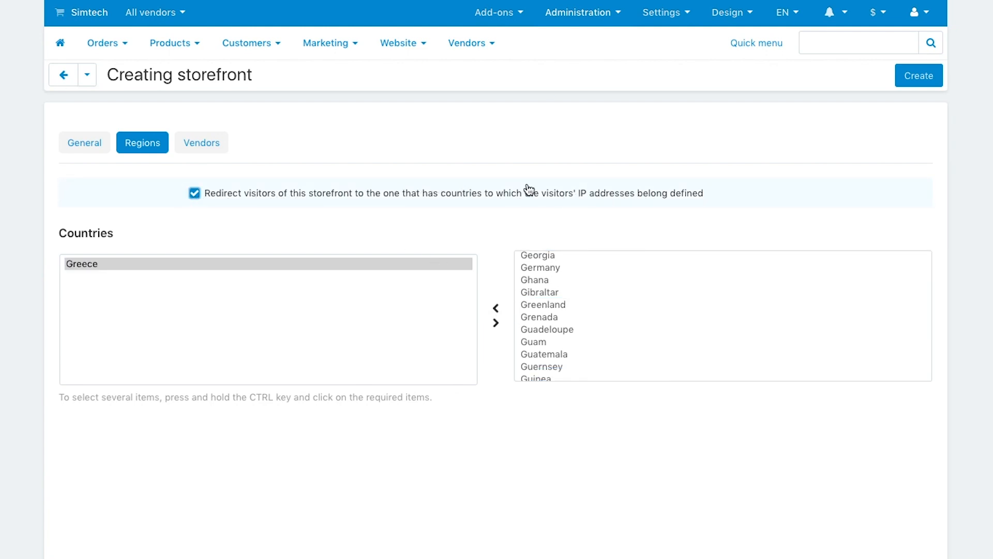
Leave vendors as All vendors and create the storefront, returning to the storefronts list
left_click(202, 142)
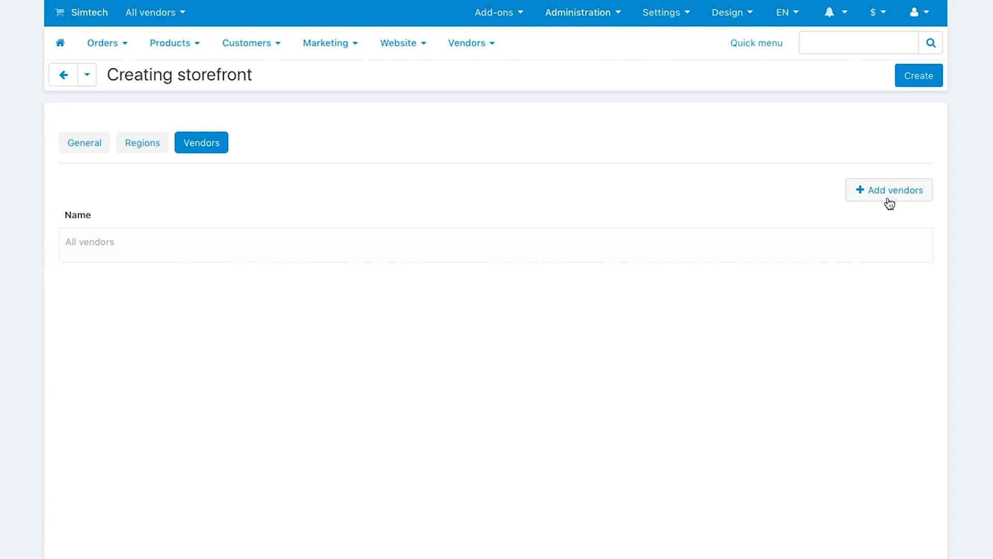
left_click(888, 190)
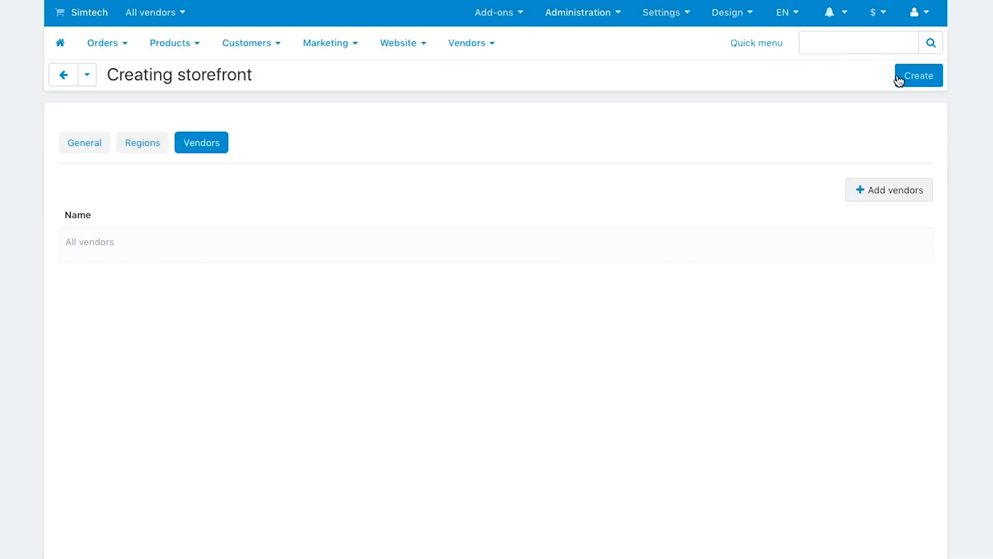
left_click(917, 76)
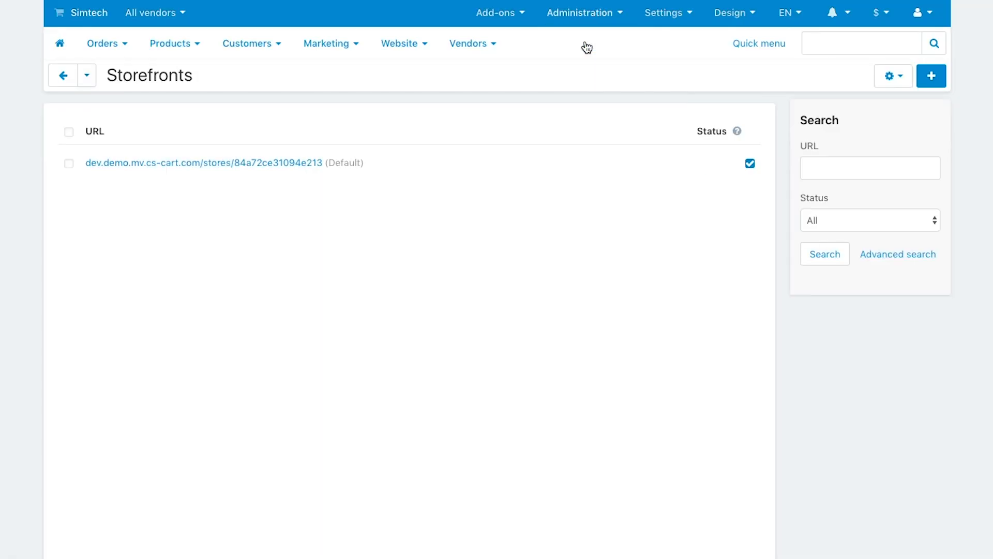
Create the apps.marketplace.com storefront with three selected vendors including Acme Corporation
left_click(931, 76)
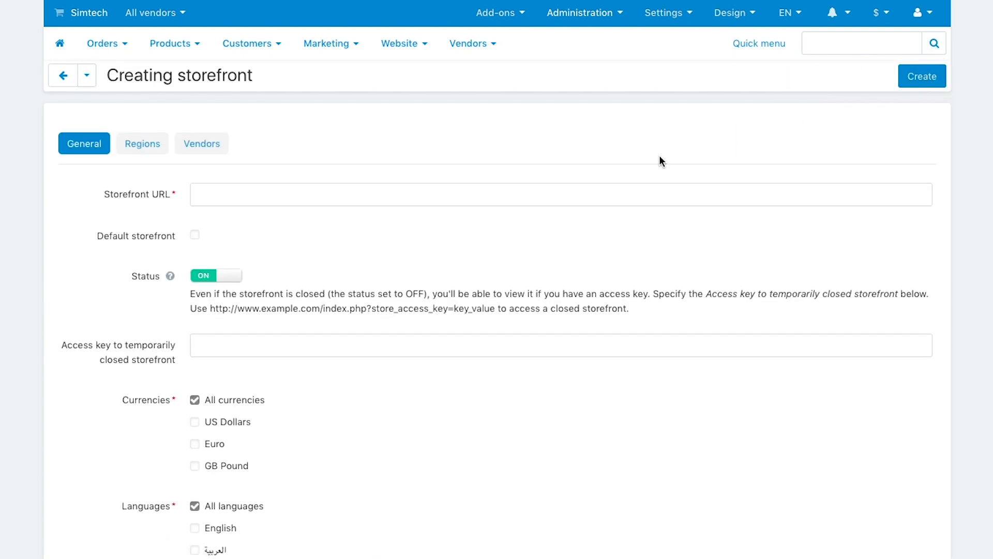
left_click(201, 143)
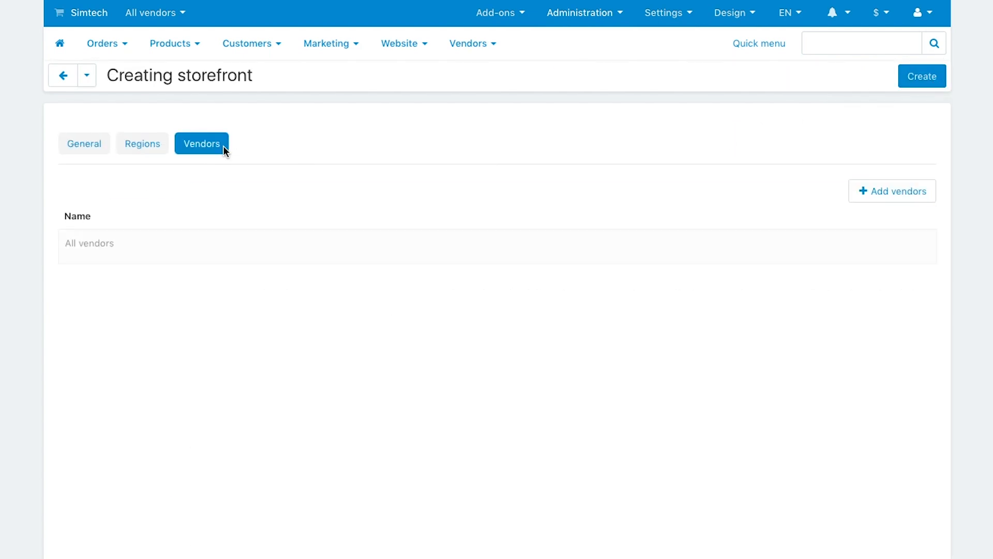
left_click(891, 191)
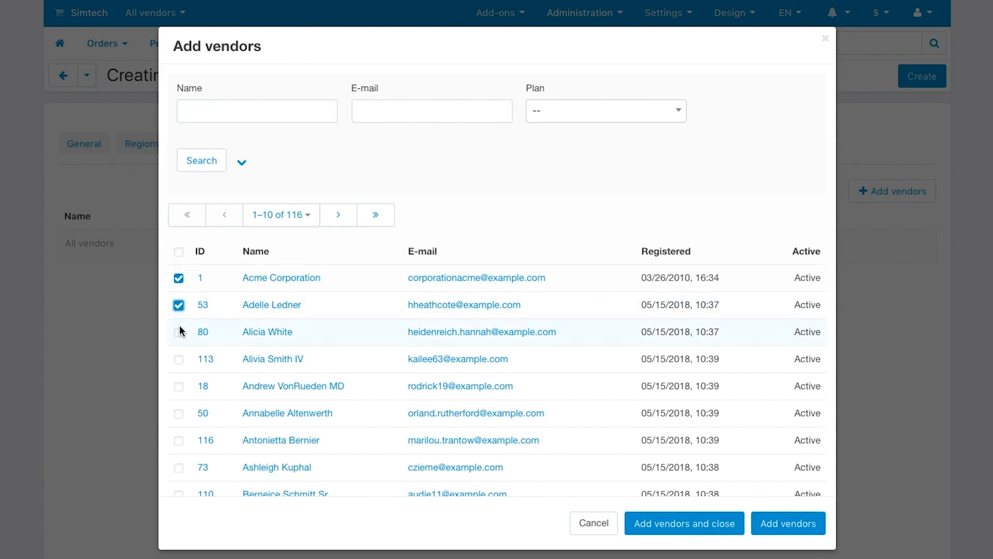
left_click(789, 523)
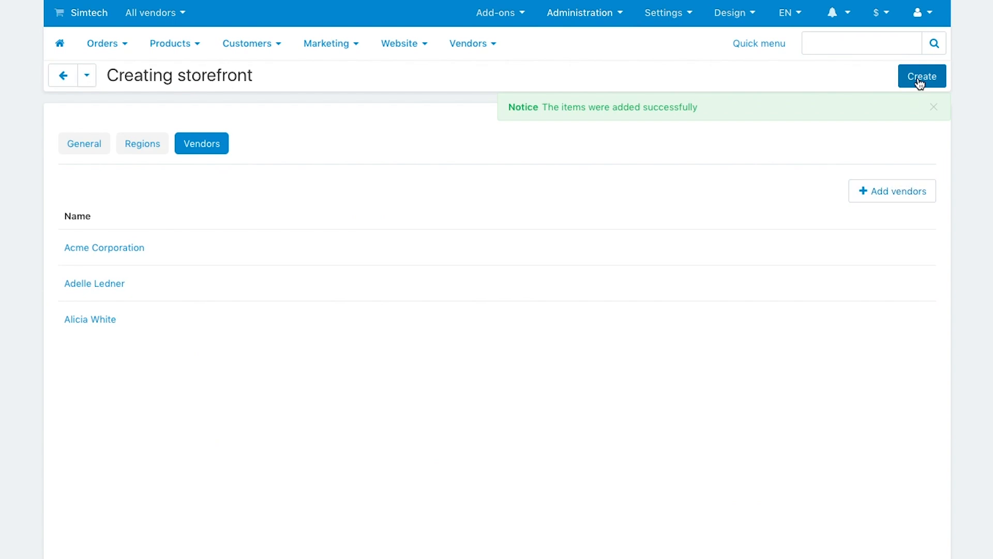
left_click(920, 76)
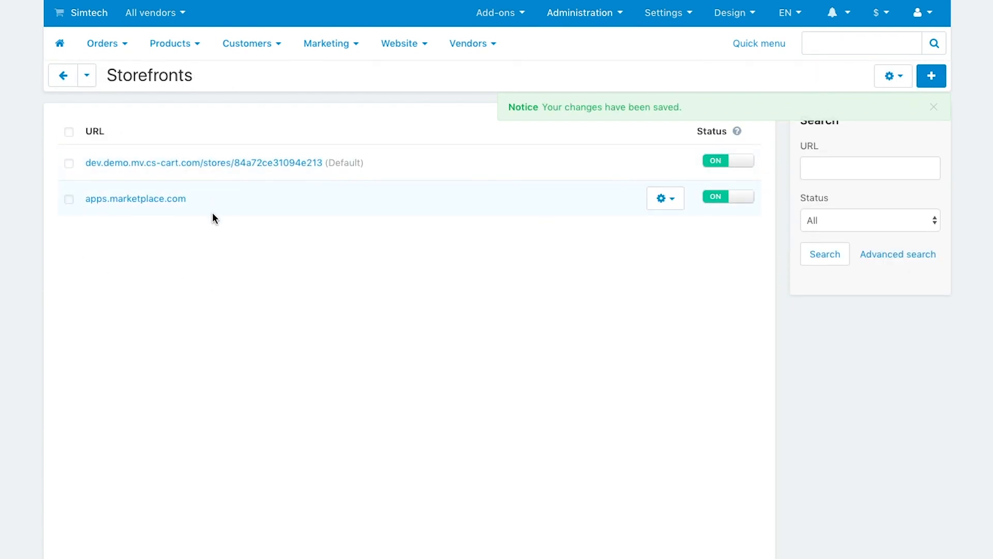
From Vendors > Vendor plans, open the Bronze plan showing its Entertainment category
left_click(470, 44)
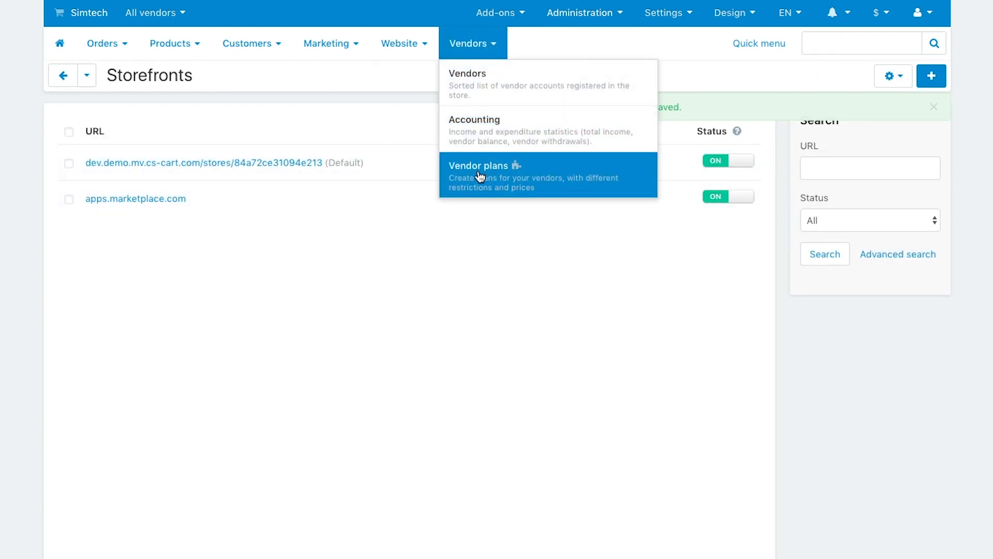
left_click(479, 166)
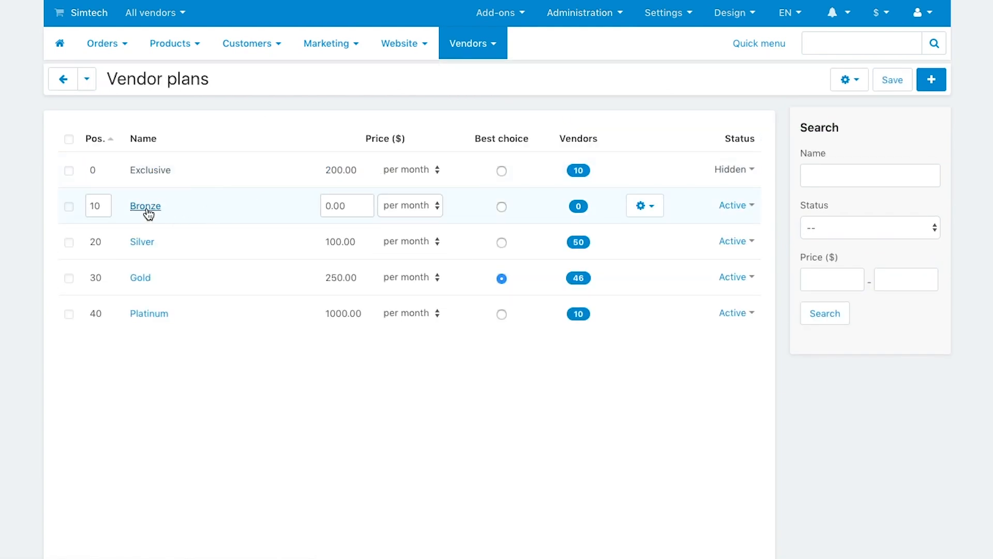
left_click(145, 206)
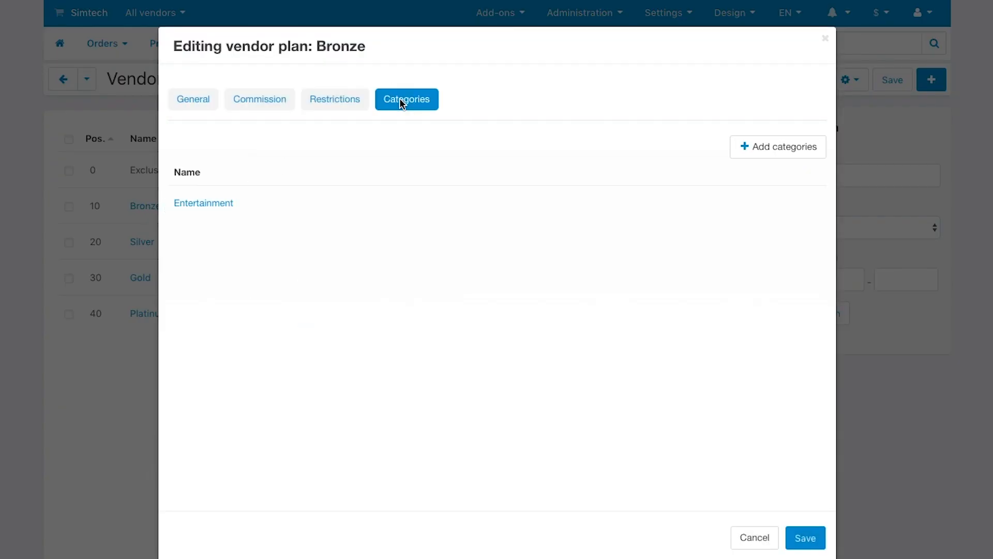
mouse_move(238, 248)
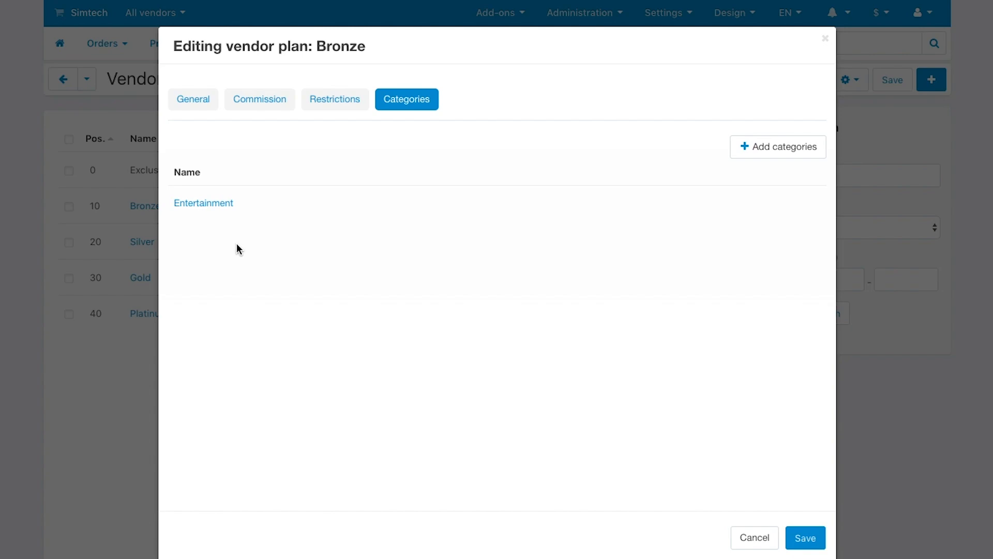